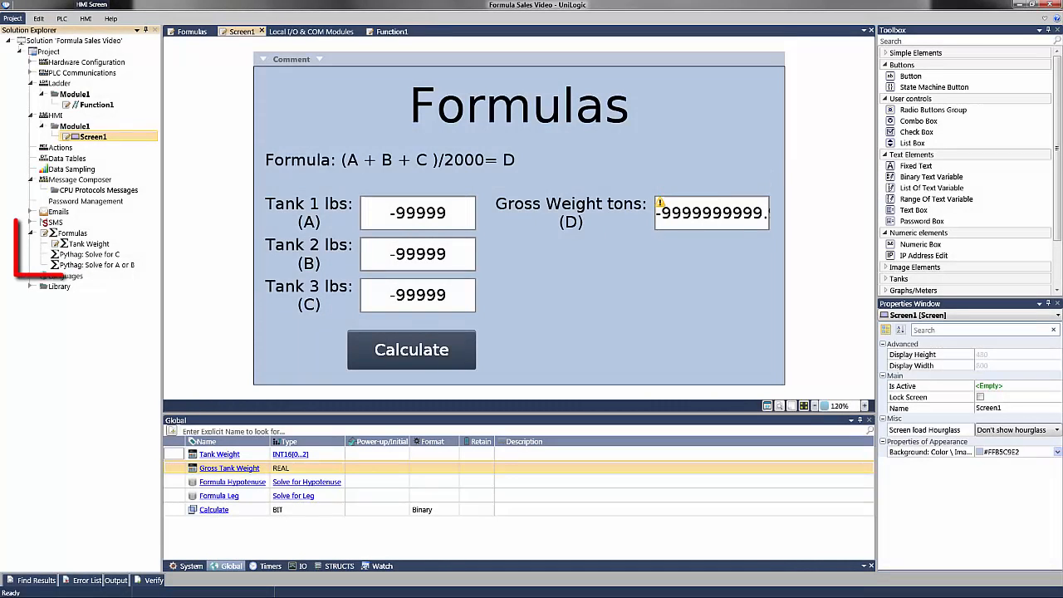
Open the Tank Weight formula showing (A+B+C)/2000 into Gross Tank Weight.
left_click(87, 243)
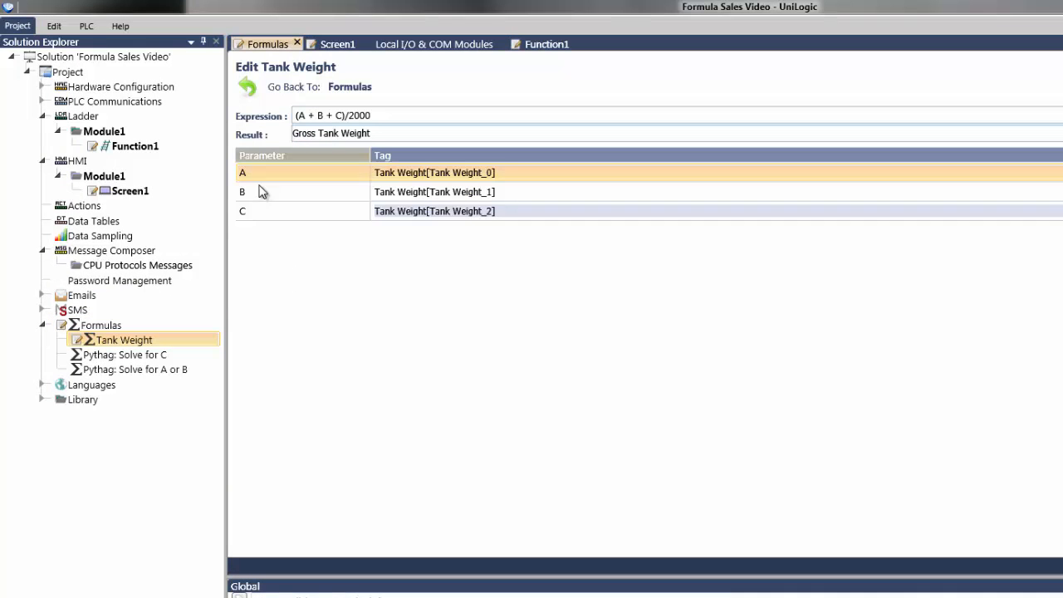
left_click(332, 116)
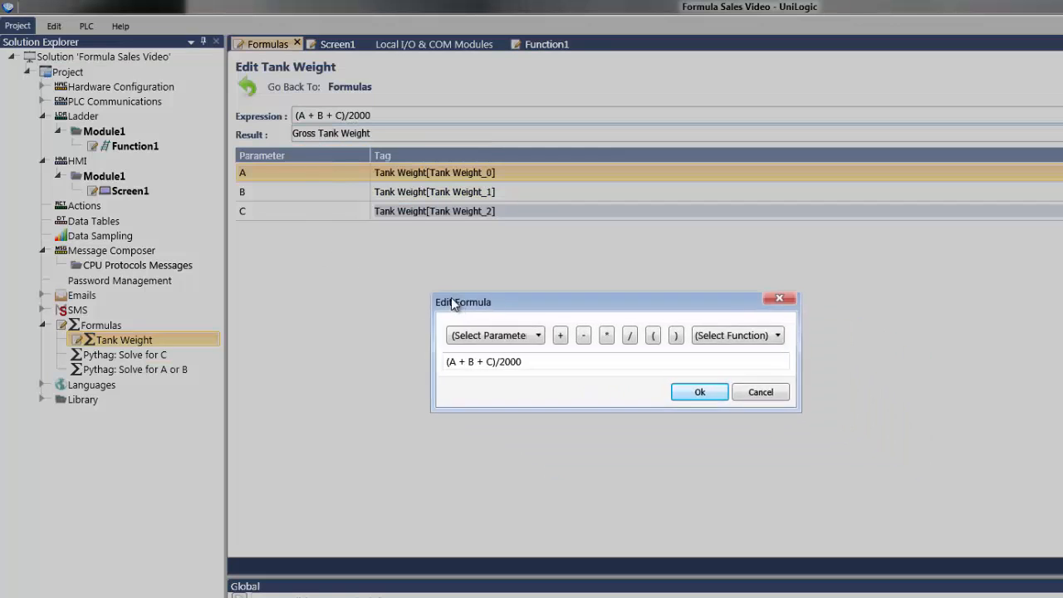
left_click_drag(462, 302, 398, 276)
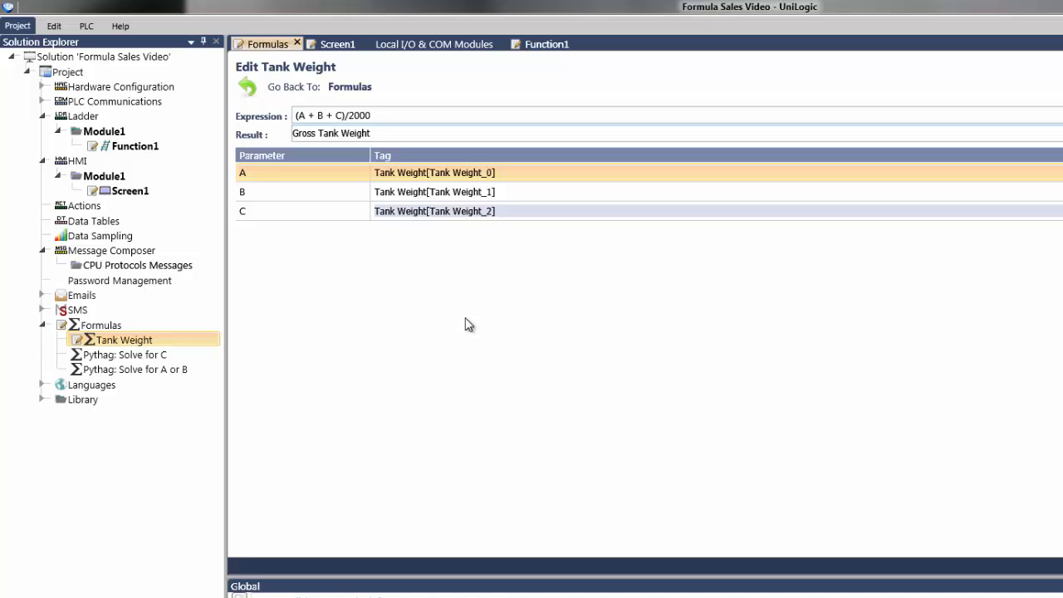
Open Function1's ladder rung where Calculate triggers the Tank Weight block.
left_click(134, 146)
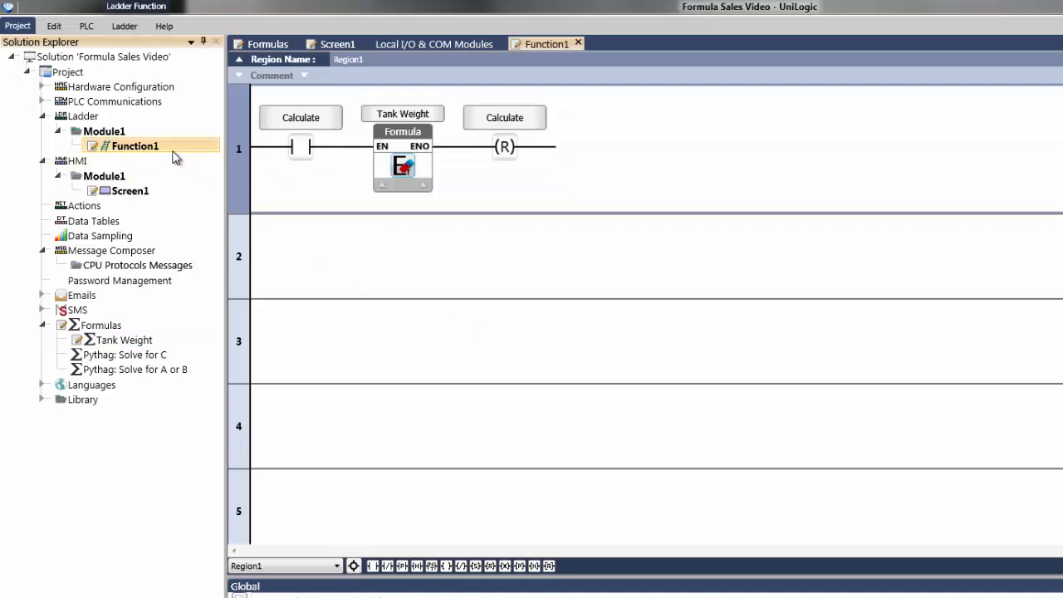
mouse_move(465, 279)
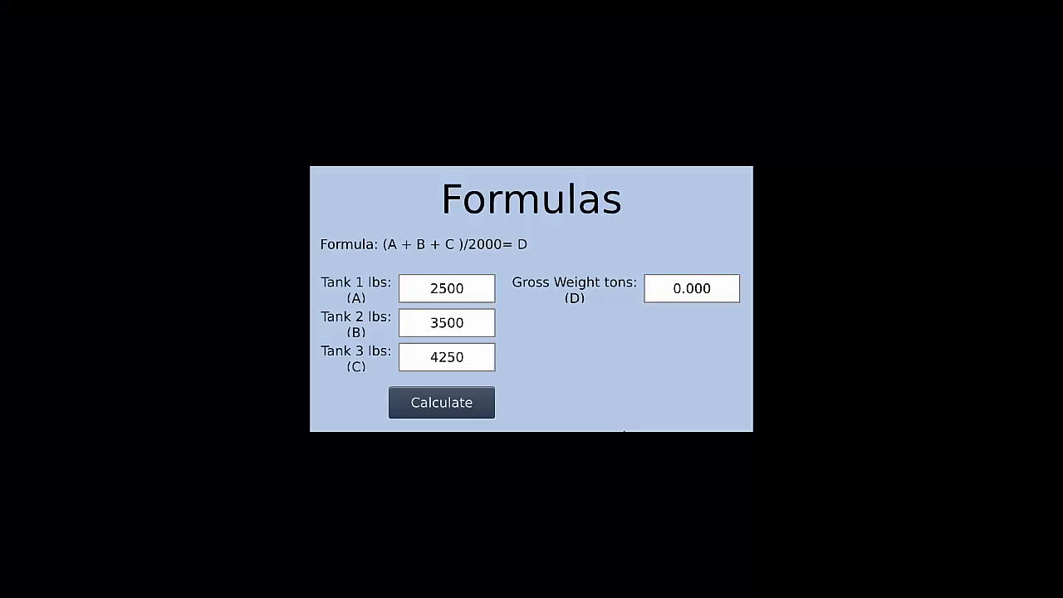
mouse_move(631, 441)
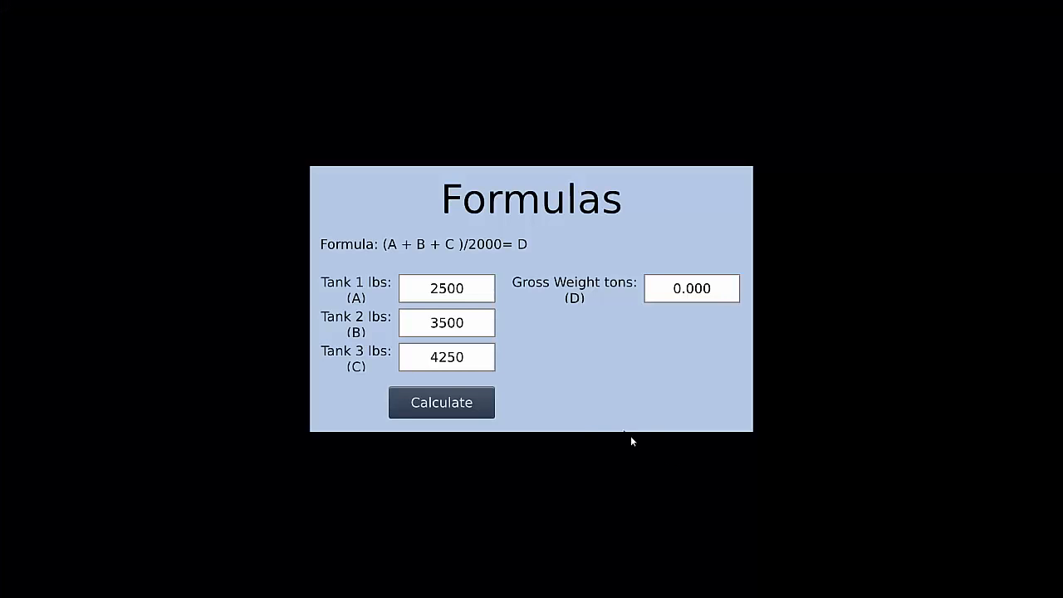
mouse_move(592, 426)
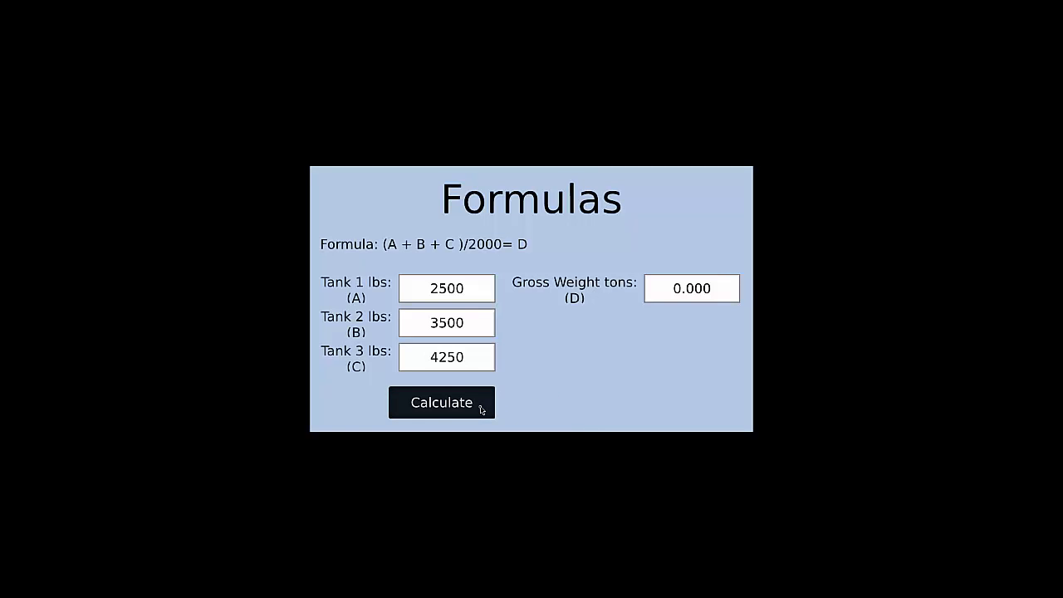
Calculate gross weight 5.125 tons from tanks of 2500, 3500 and 4250 lbs.
left_click(442, 402)
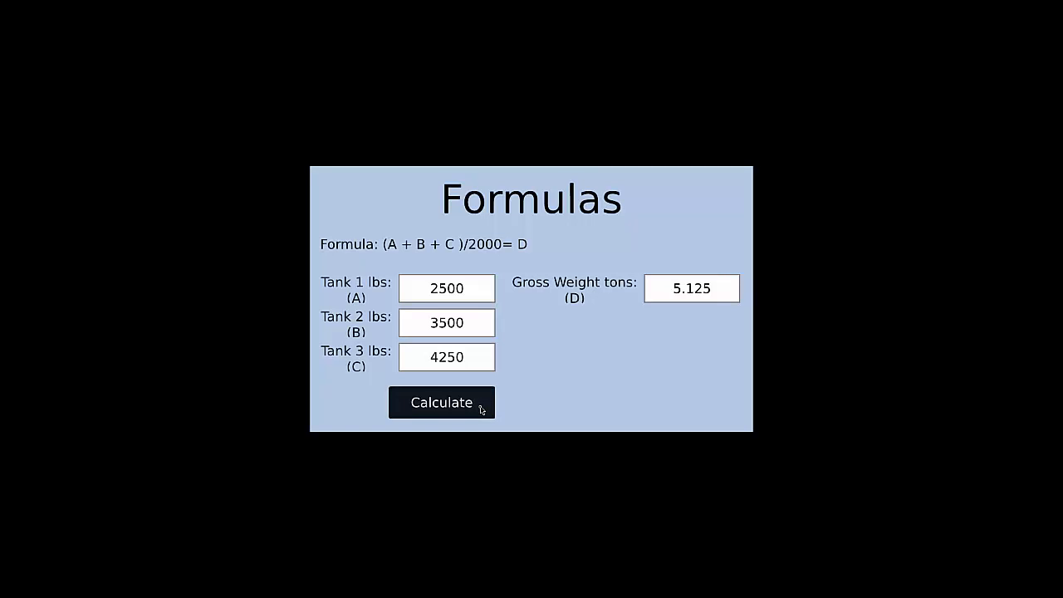